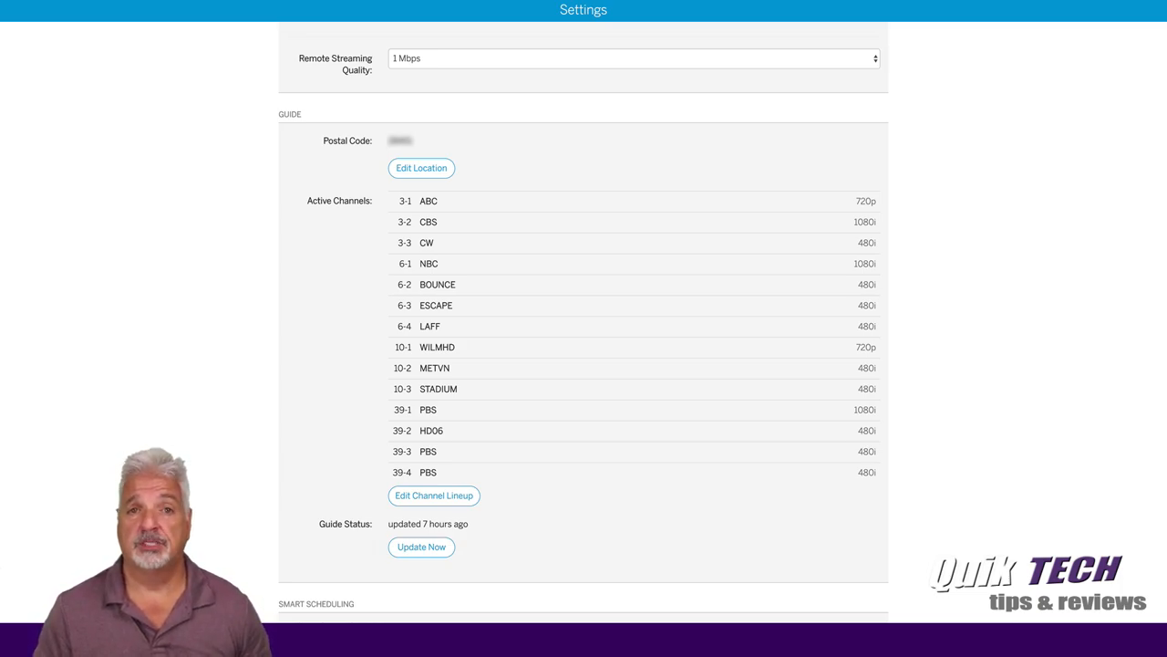
mouse_move(1039, 124)
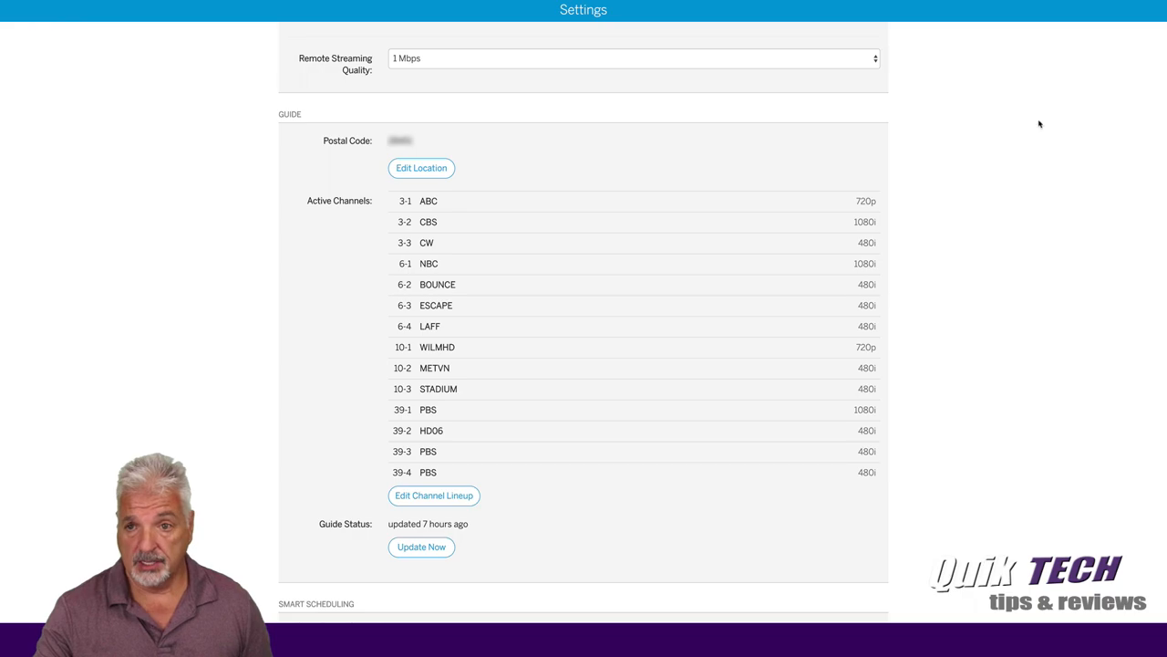
mouse_move(1062, 154)
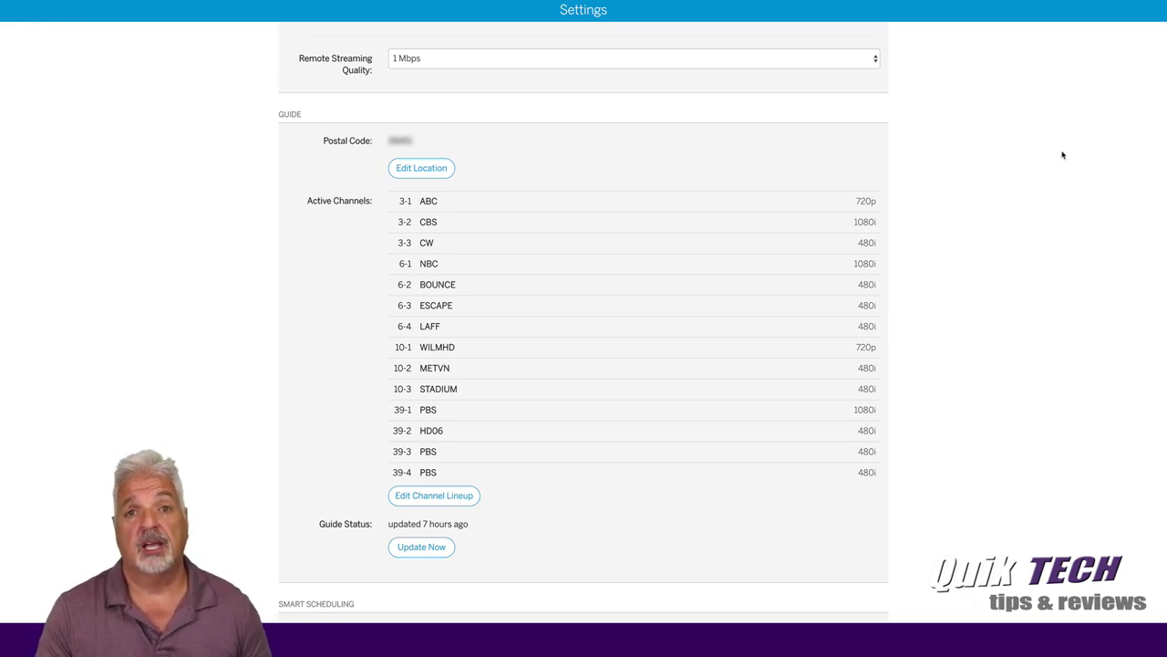
mouse_move(520, 516)
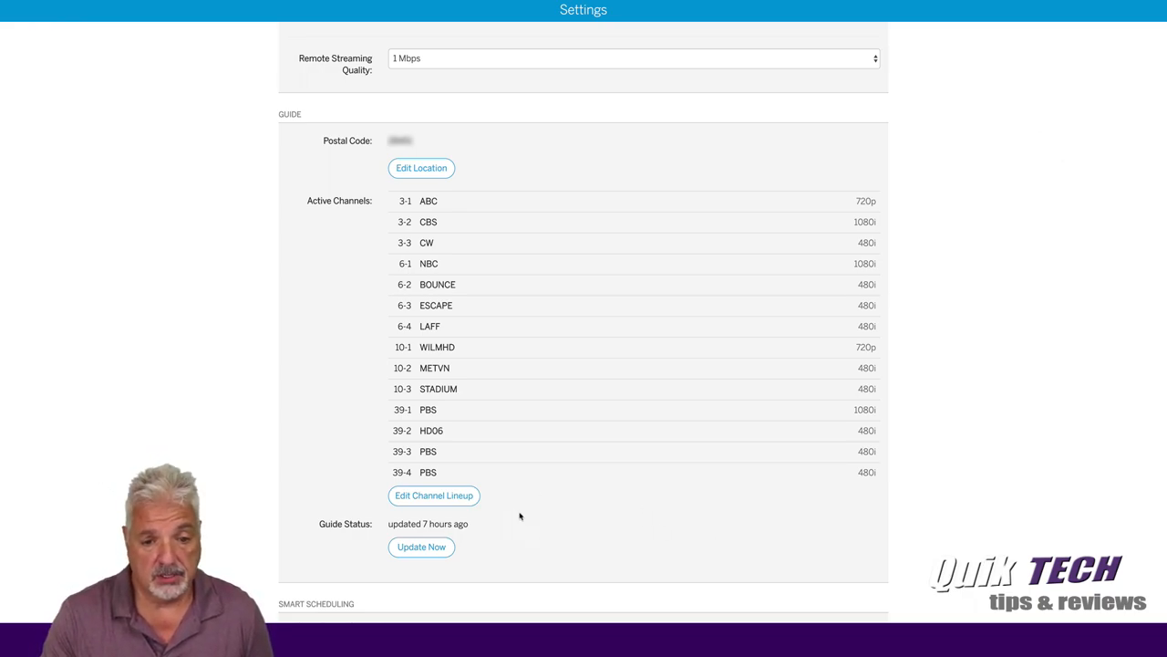
- Open Edit Channel Lineup to show the fourteen detected channels on Your Channels
click(433, 495)
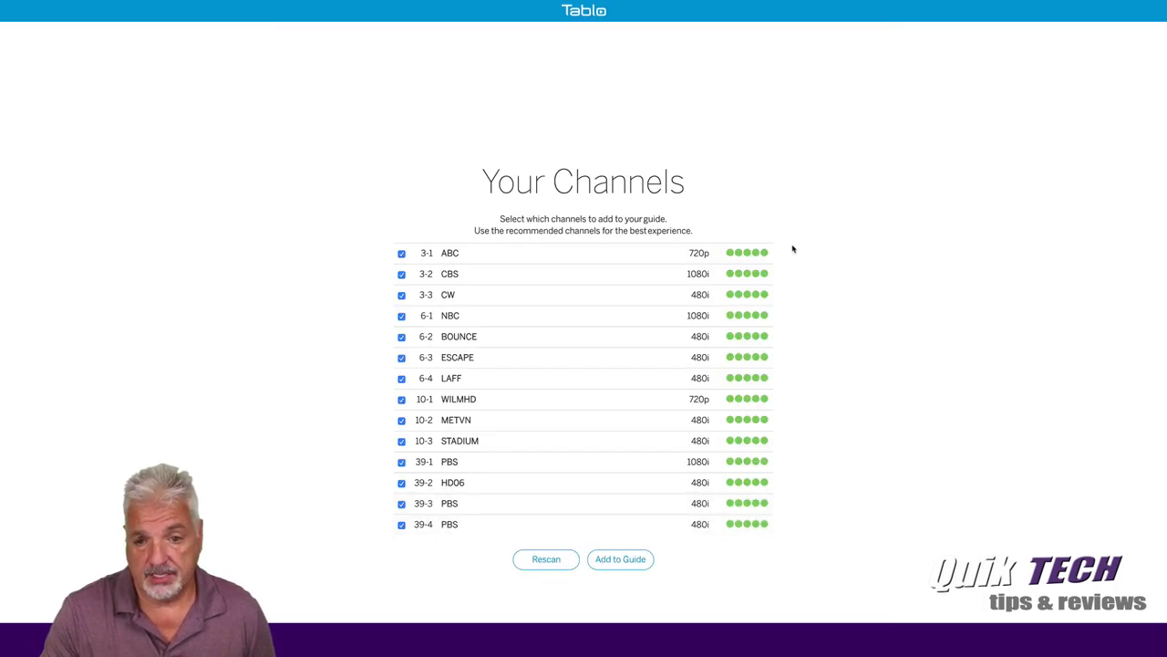
mouse_move(851, 564)
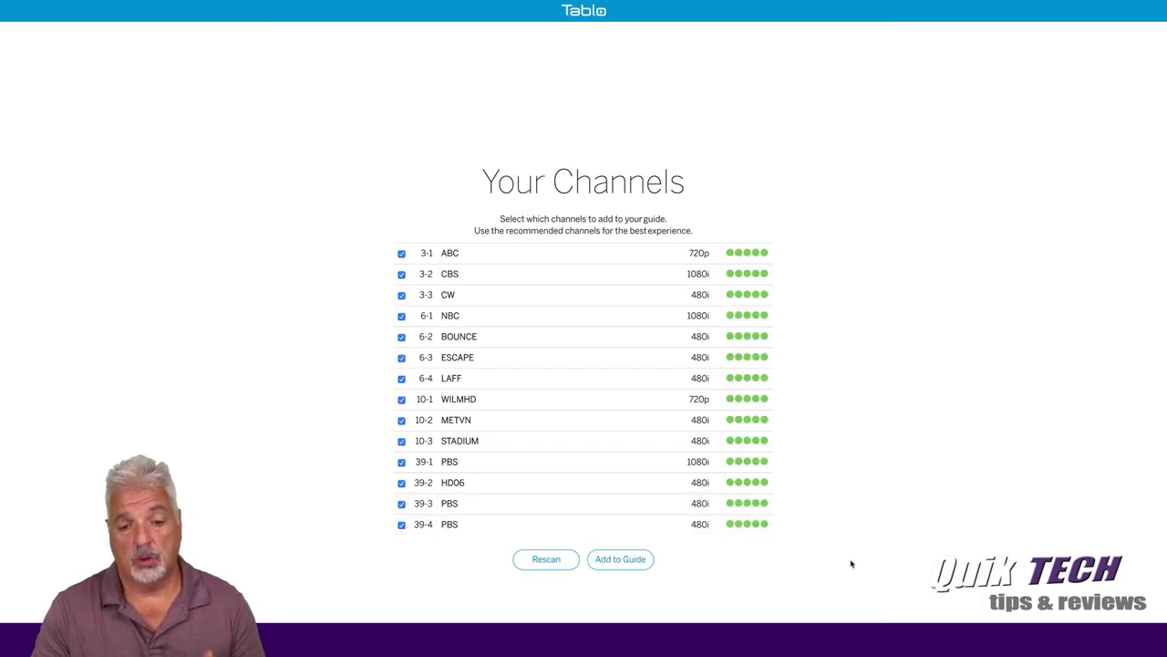
click(545, 559)
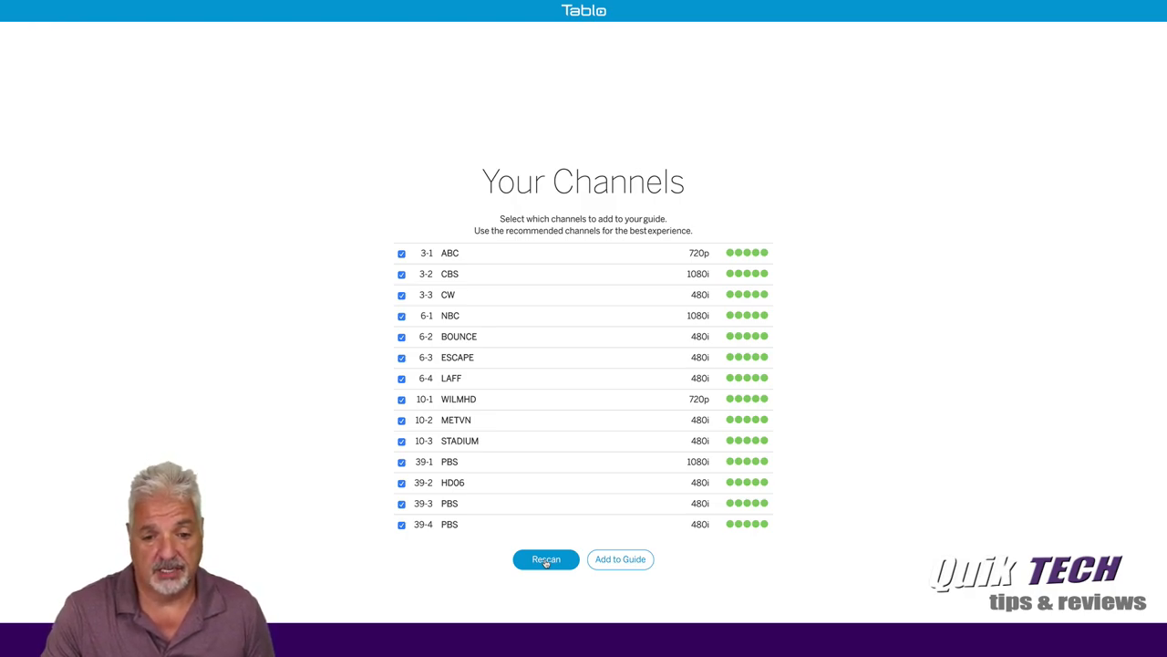
- Rescan with the new antenna, adding 26-1 FOX, 26-2 THIS, 26-3 GRIT and 26-4 ION
click(545, 559)
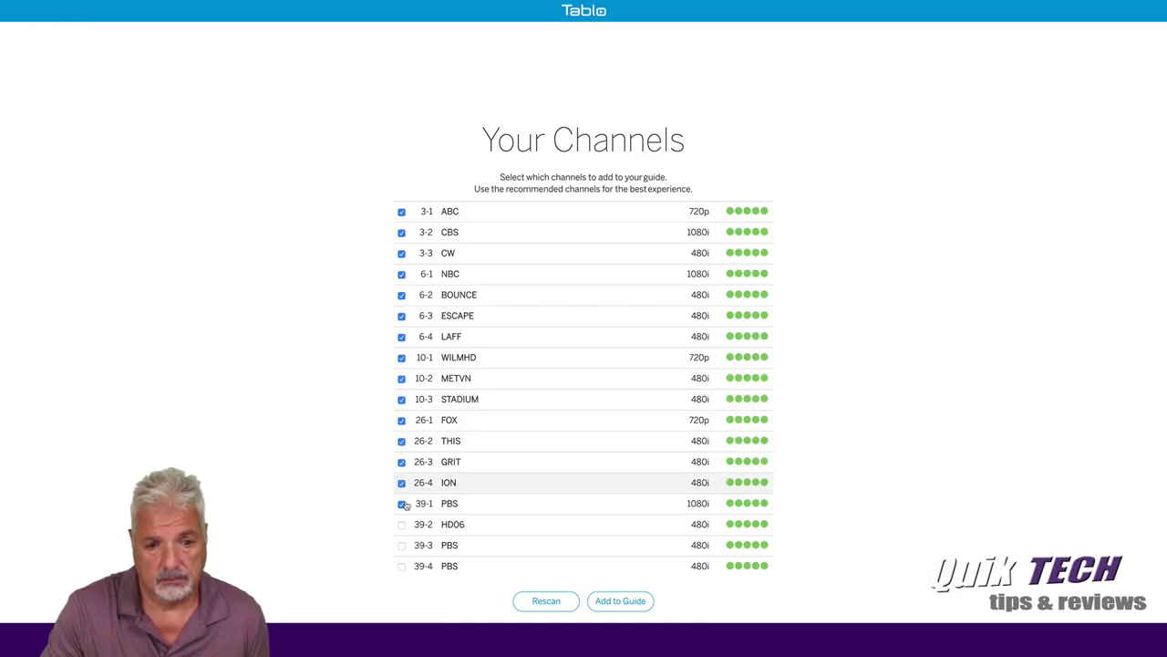
- Check the 39-2, 39-3 and 39-4 PBS channels so all eighteen are included
click(401, 523)
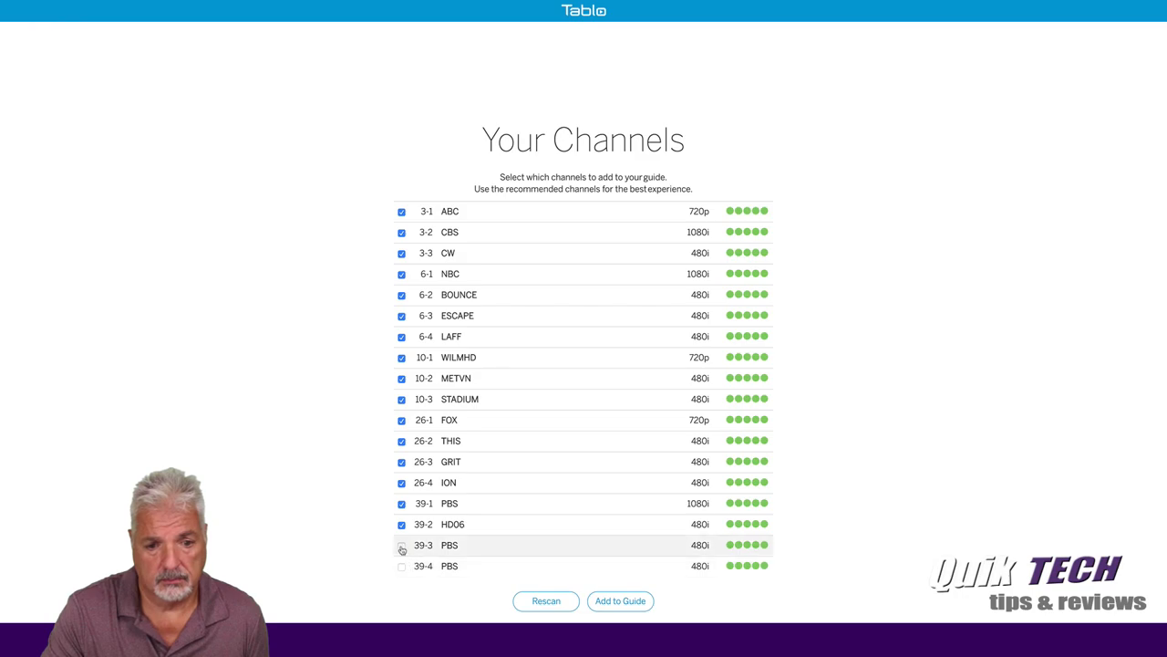
click(402, 565)
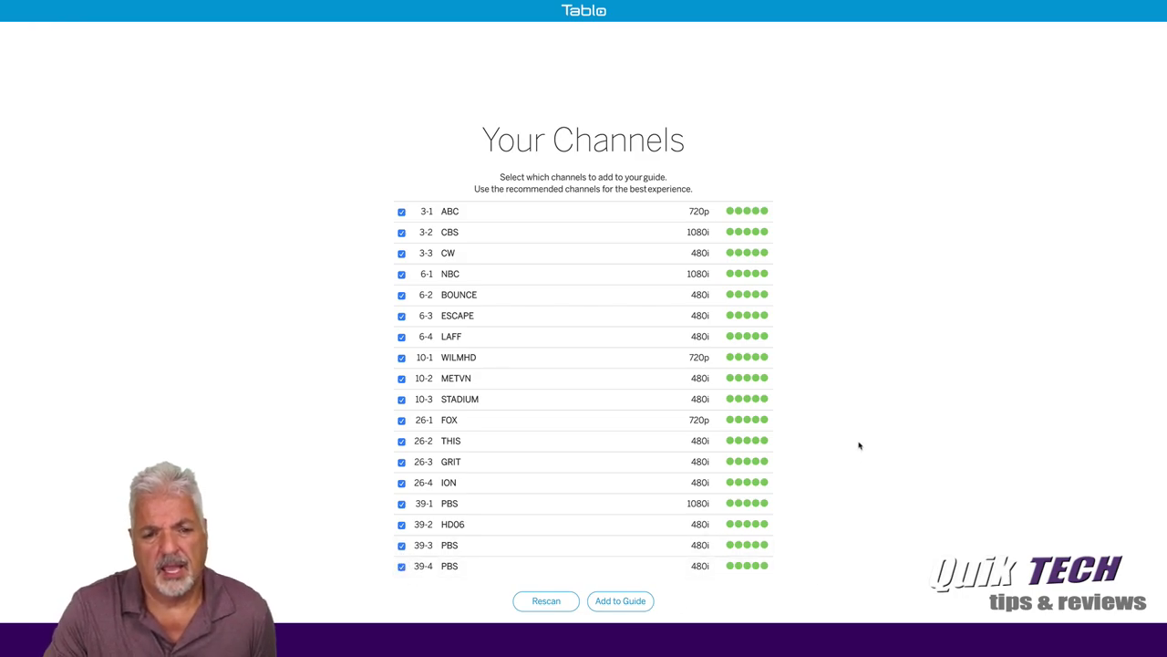
mouse_move(548, 295)
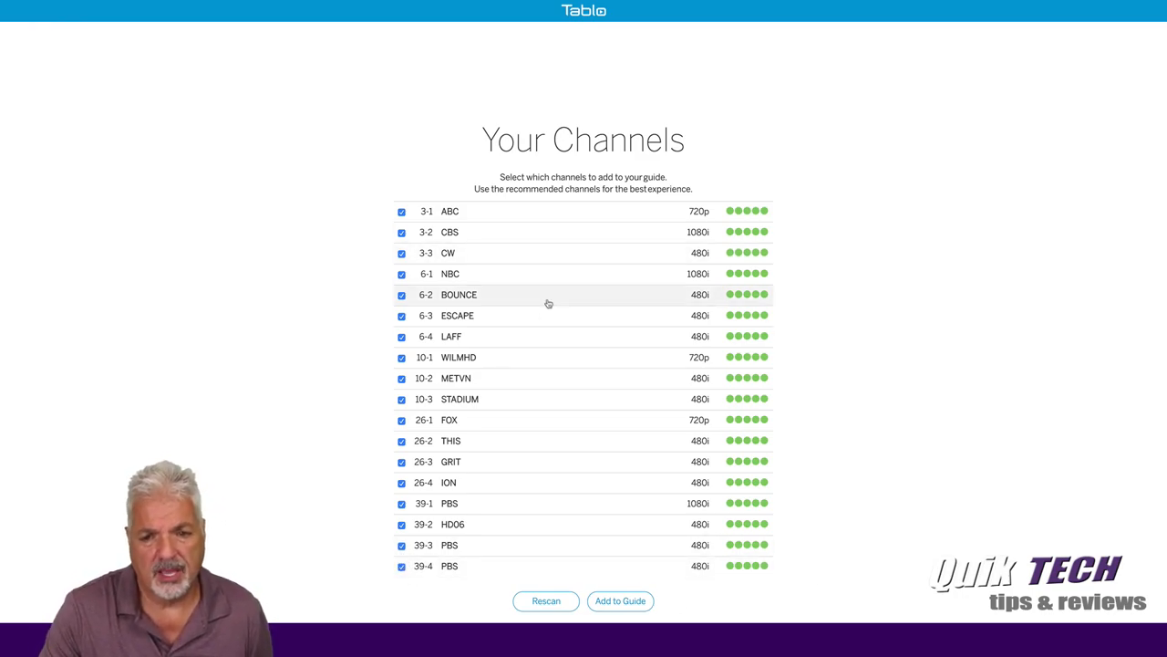
mouse_move(610, 365)
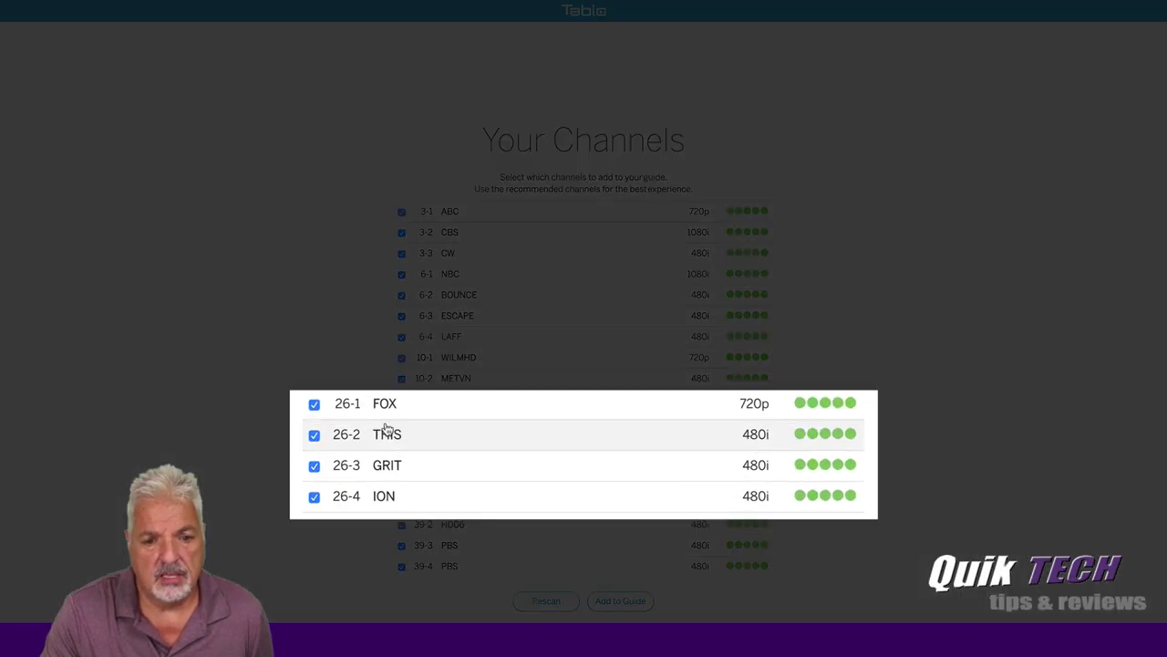
mouse_move(446, 410)
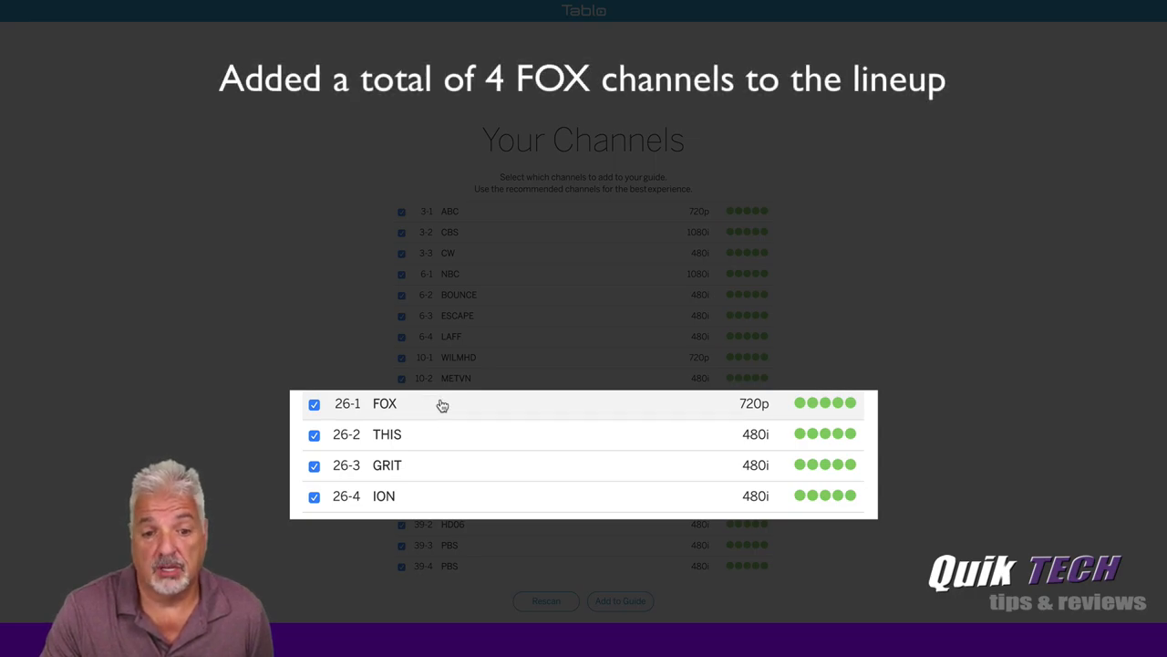
mouse_move(415, 437)
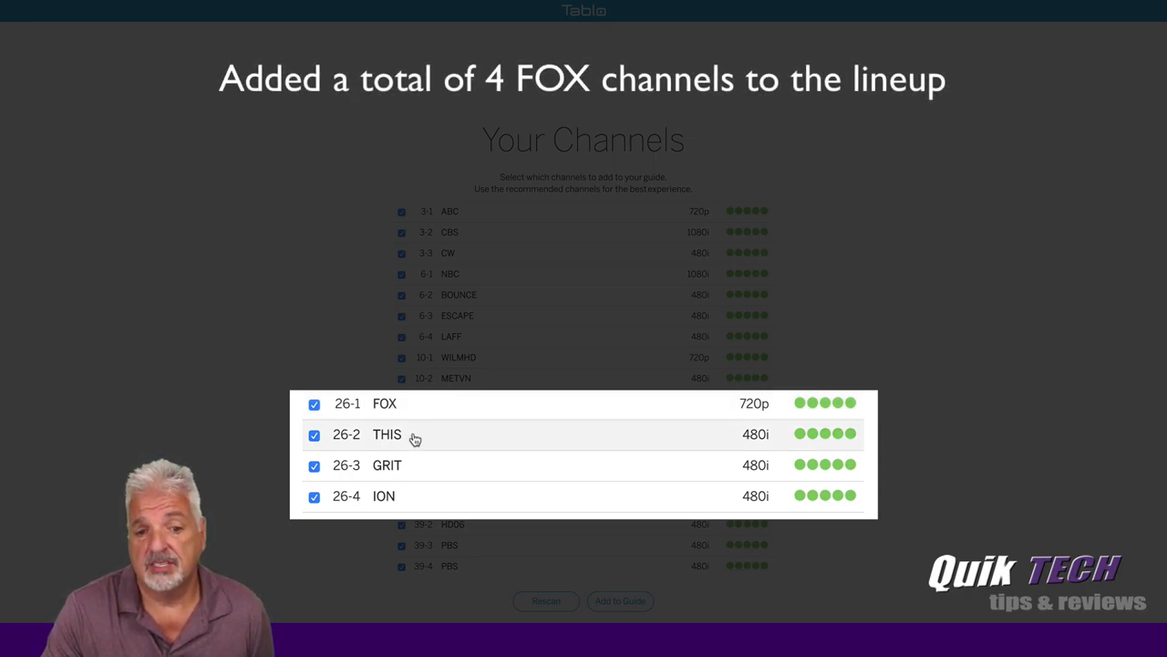
mouse_move(412, 472)
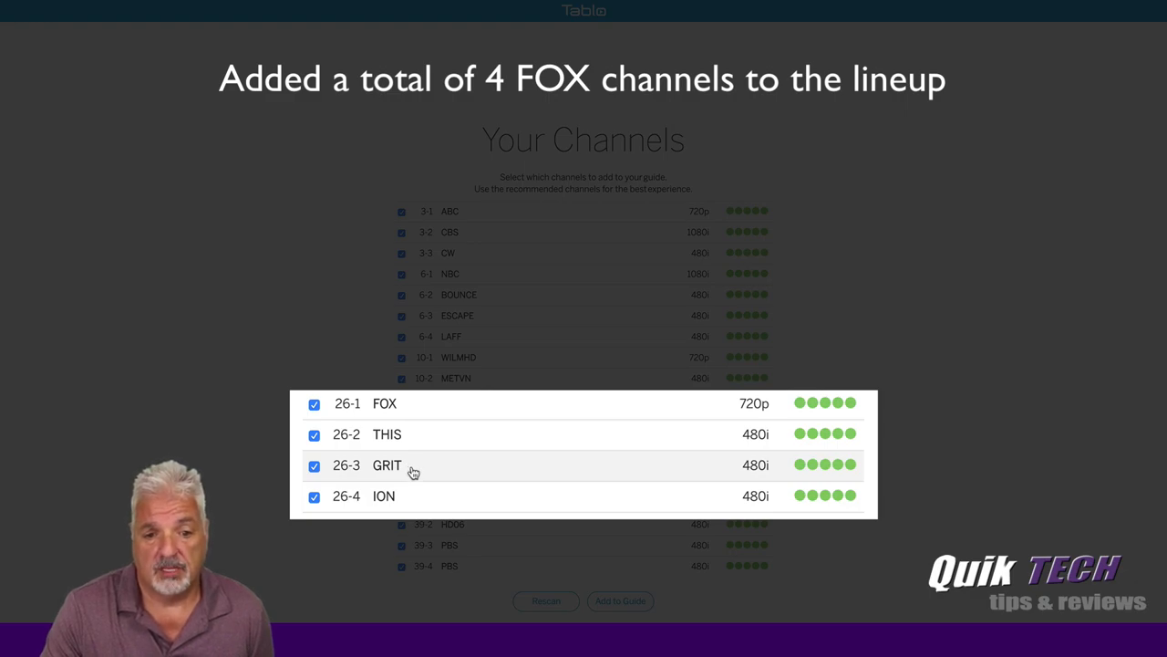
mouse_move(408, 503)
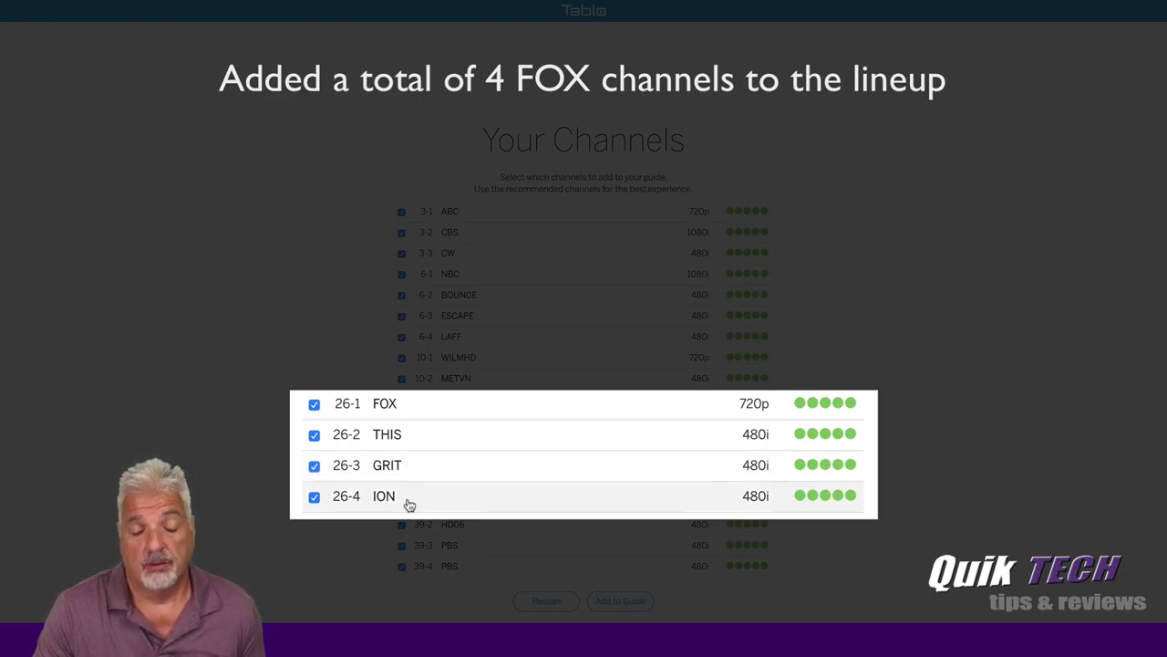